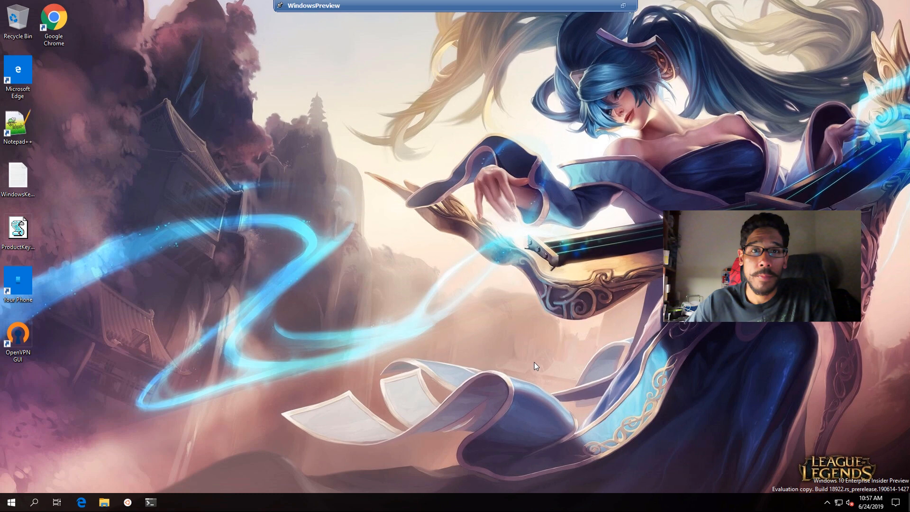
Launch winver from the Start quick menu to show About Windows (version 1903, build 18922.1000).
{"action": "right_click", "coordinate": [10, 502]}
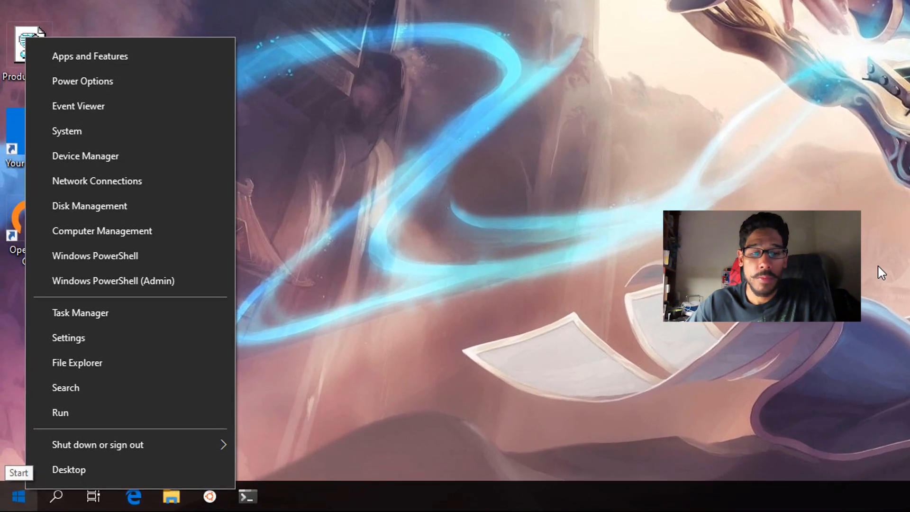
{"action": "left_click", "coordinate": [60, 413]}
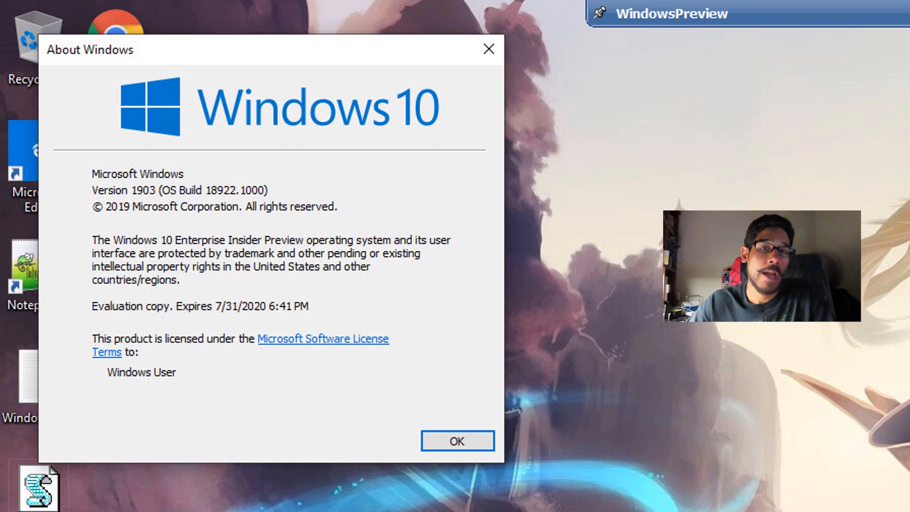
Dismiss About Windows and show the Storage page for Local Disk (C:) in Settings.
{"action": "left_click", "coordinate": [457, 440]}
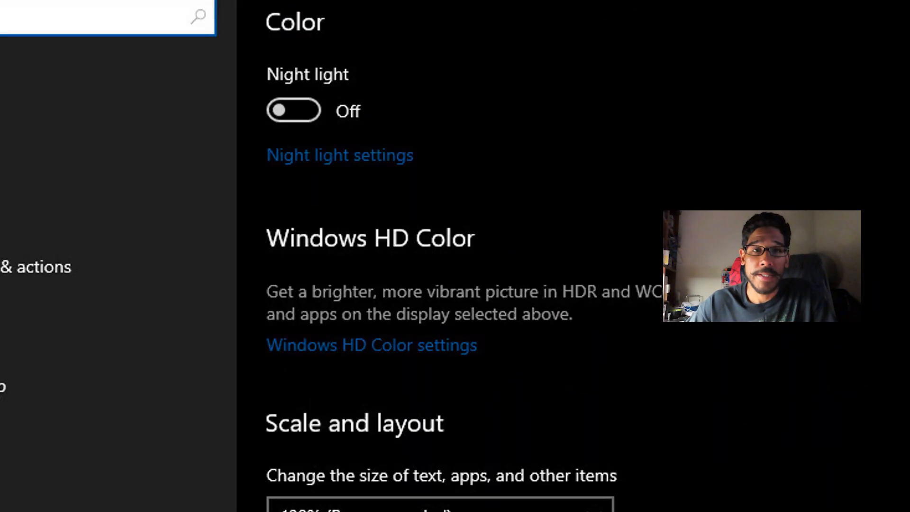
{"action": "scroll", "scroll_direction": "down", "scroll_amount": 3}
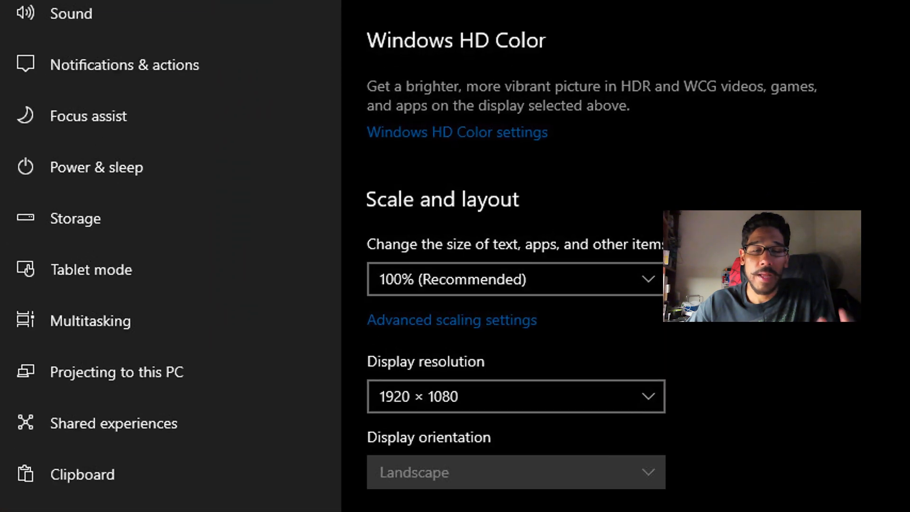
{"action": "left_click", "coordinate": [75, 218]}
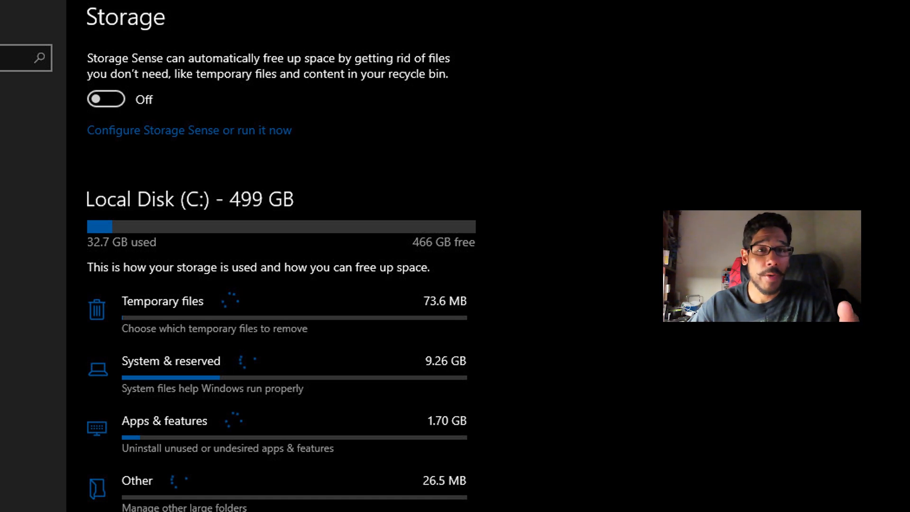
Close the Settings storage overview to return to the desktop.
{"action": "left_click", "coordinate": [170, 360]}
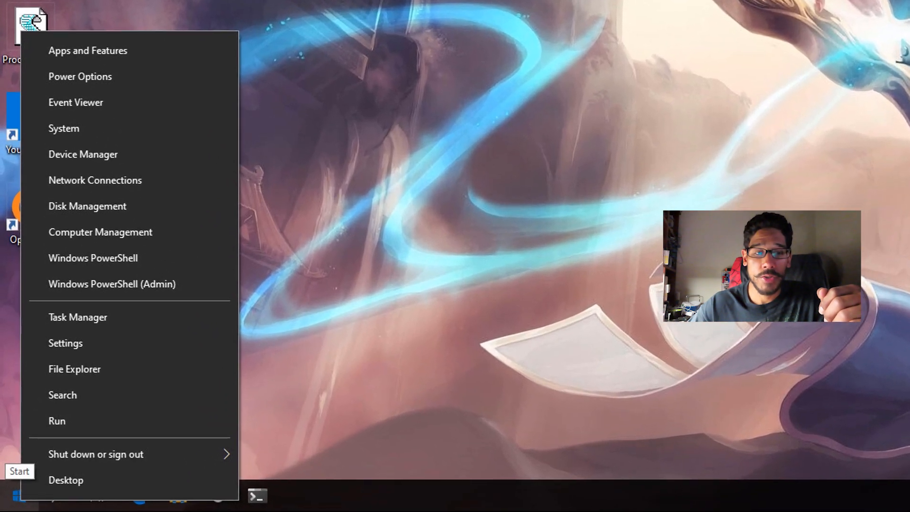
Run regedit and approve the User Account Control prompt to start Registry Editor.
{"action": "left_click", "coordinate": [57, 421]}
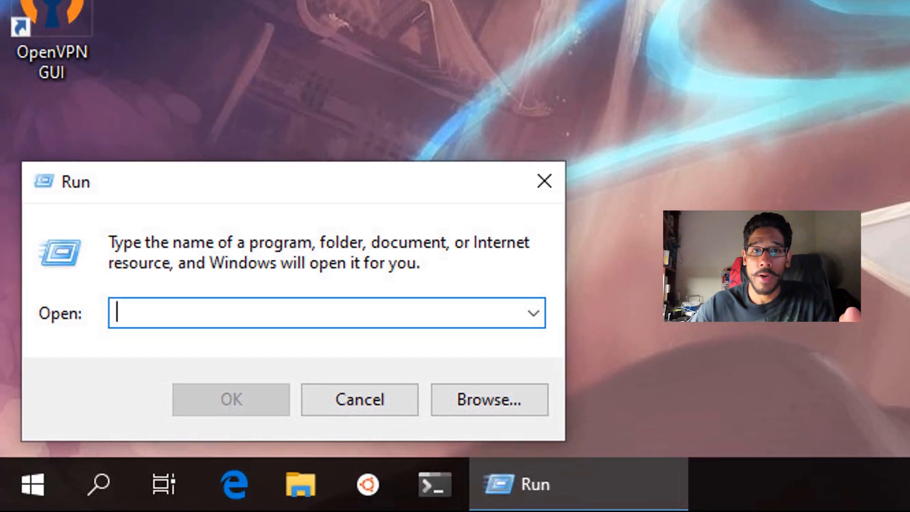
{"action": "type", "text": "regedit"}
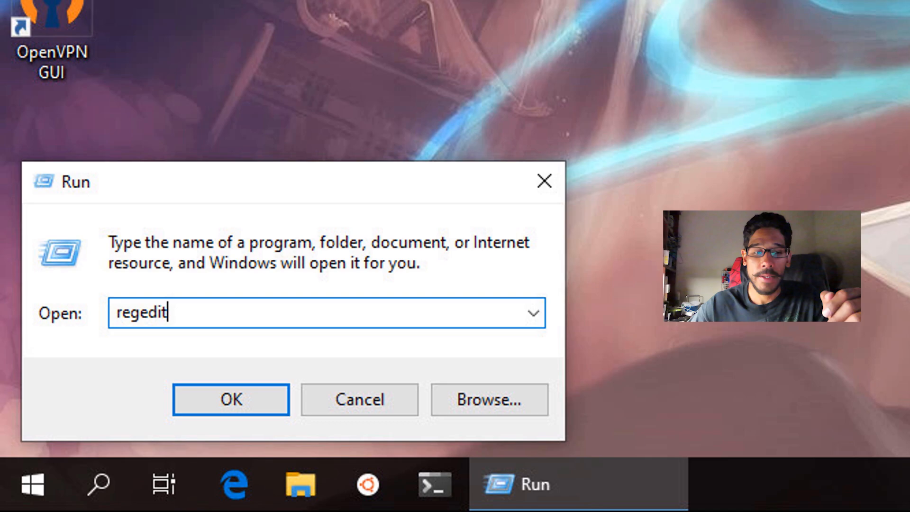
{"action": "left_click", "coordinate": [230, 399]}
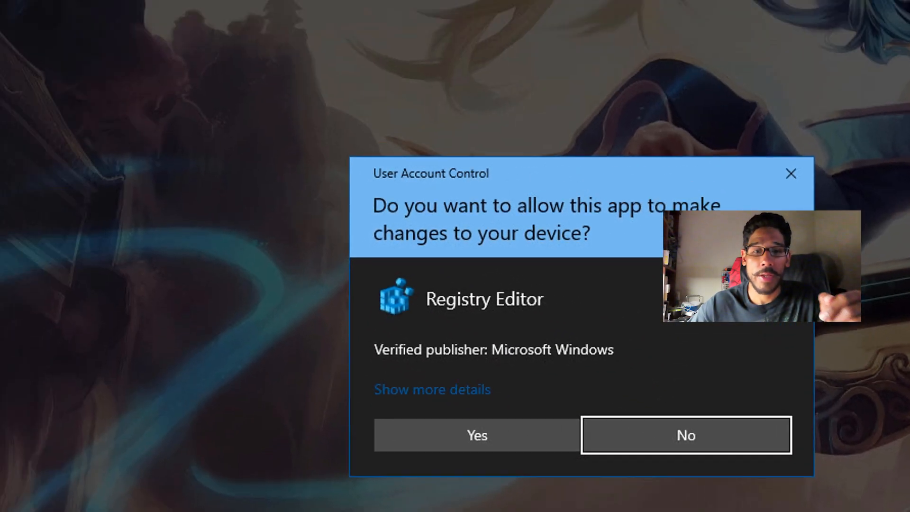
{"action": "left_click", "coordinate": [475, 435]}
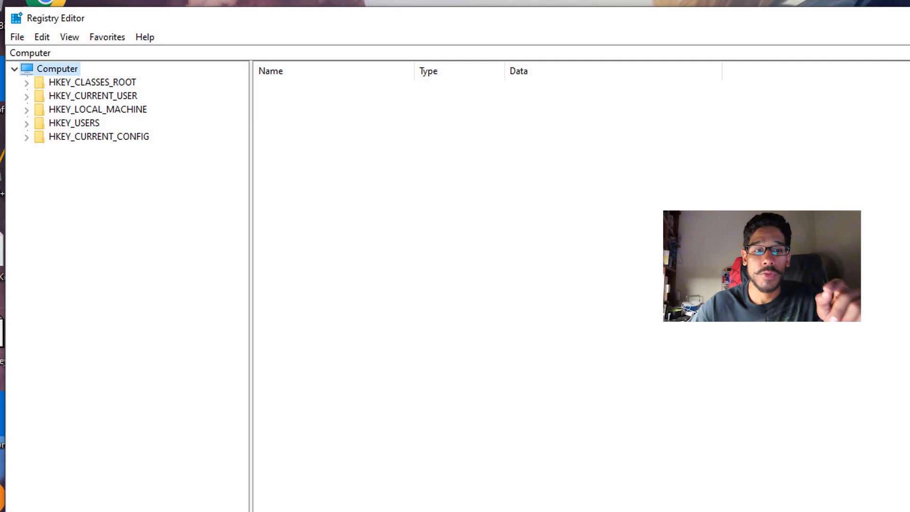
Navigate to CurrentVersion\ReserveManager and select the ShippedWithReserves value (currently 0).
{"action": "left_click", "coordinate": [82, 190]}
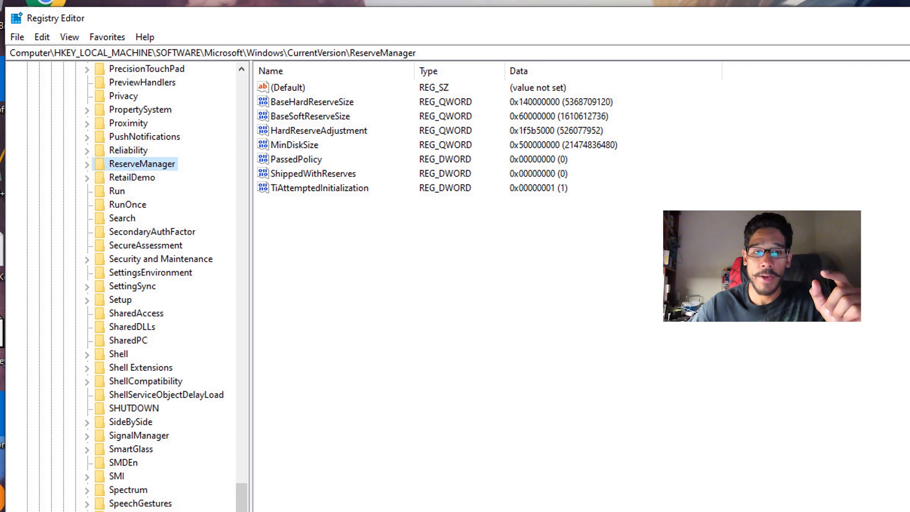
{"action": "left_click", "coordinate": [329, 172]}
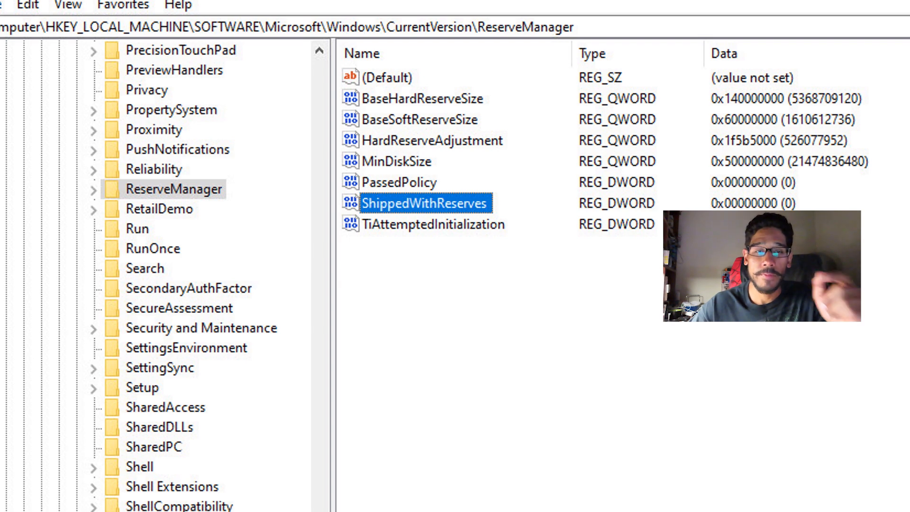
Edit the ShippedWithReserves DWORD and enter 1 as its new value data.
{"action": "double_click", "coordinate": [422, 203]}
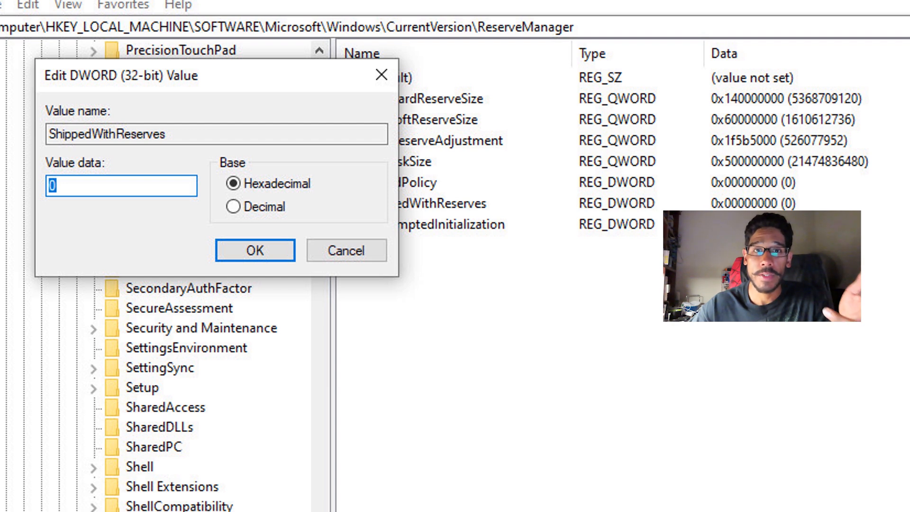
{"action": "type", "text": "1"}
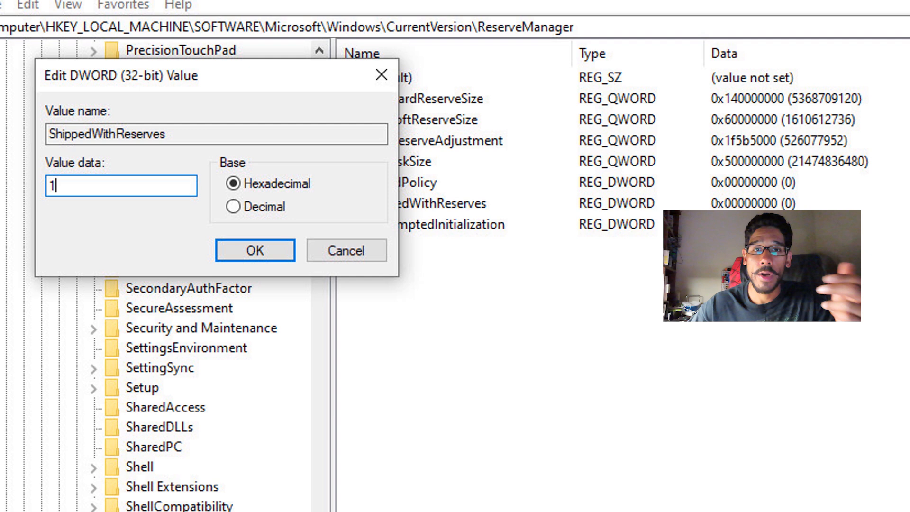